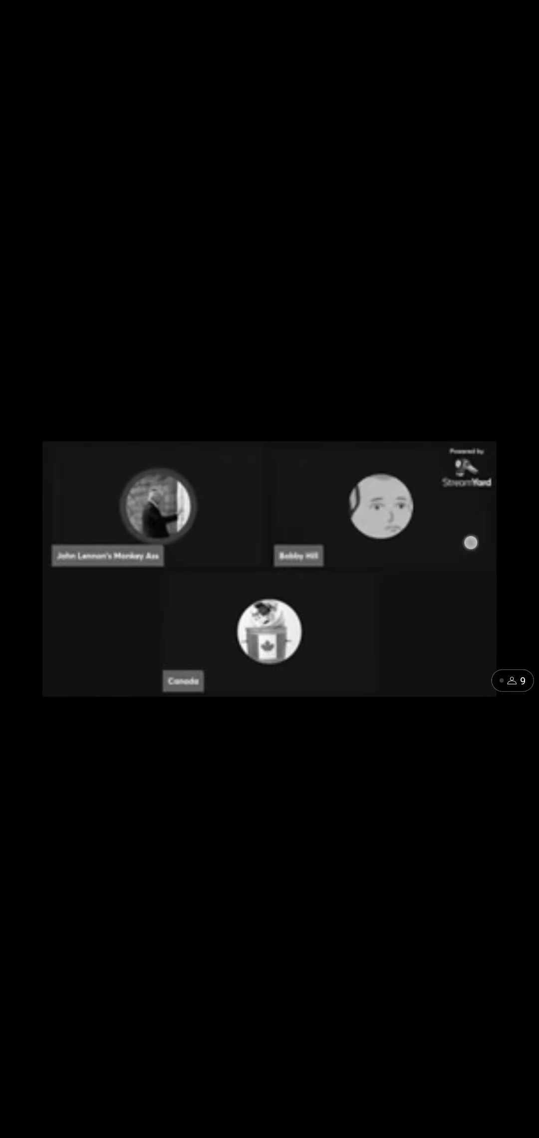
Tap the full-screen stream to reveal the playback overlay and title 'Late EC 2023 reaction!!!'
click(269, 568)
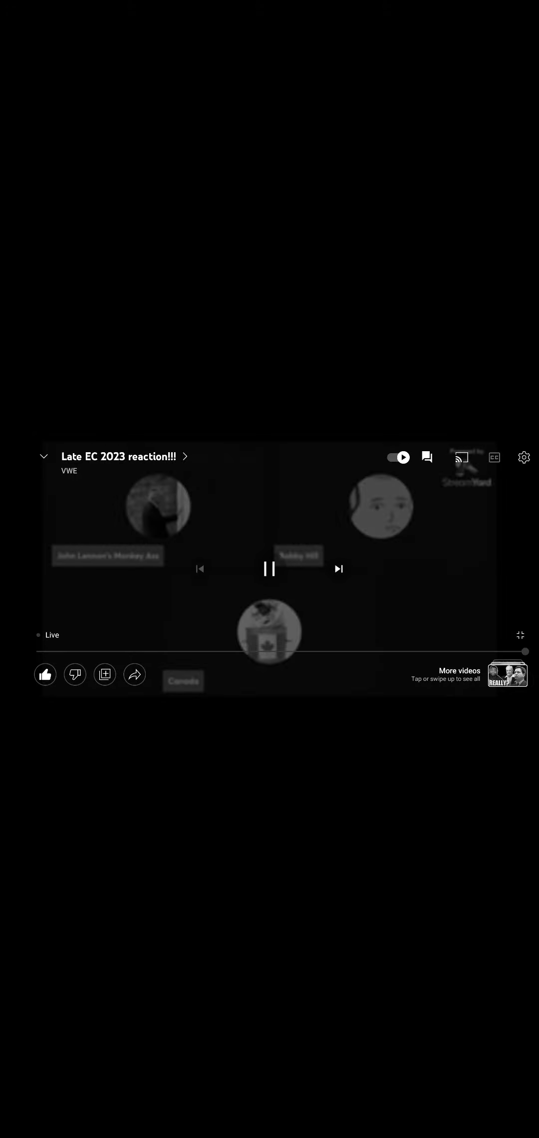
Post 'sup destructor' in the stream's live chat
click(426, 458)
text(sup dest)
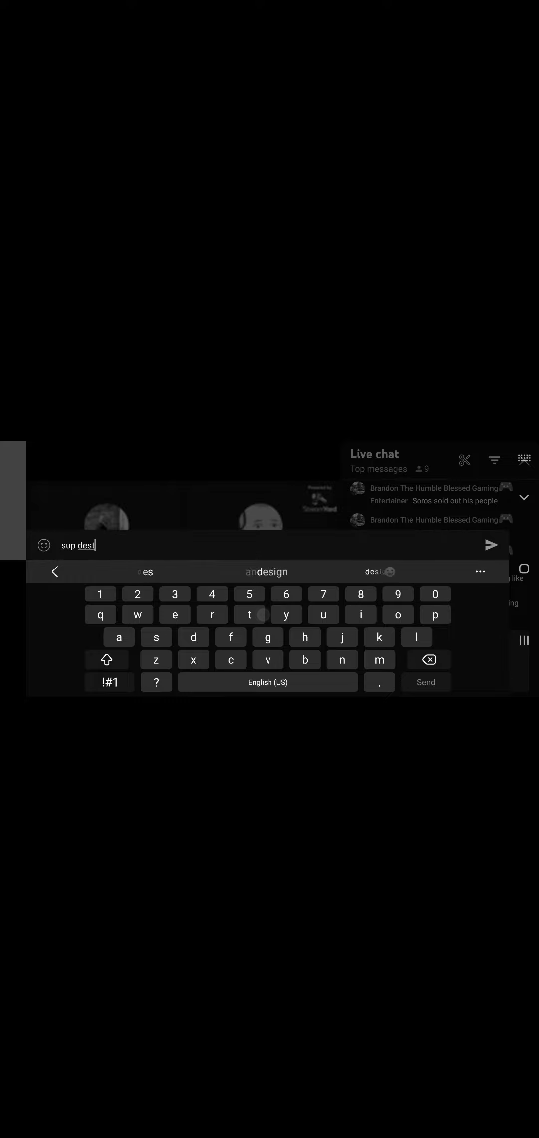
click(427, 682)
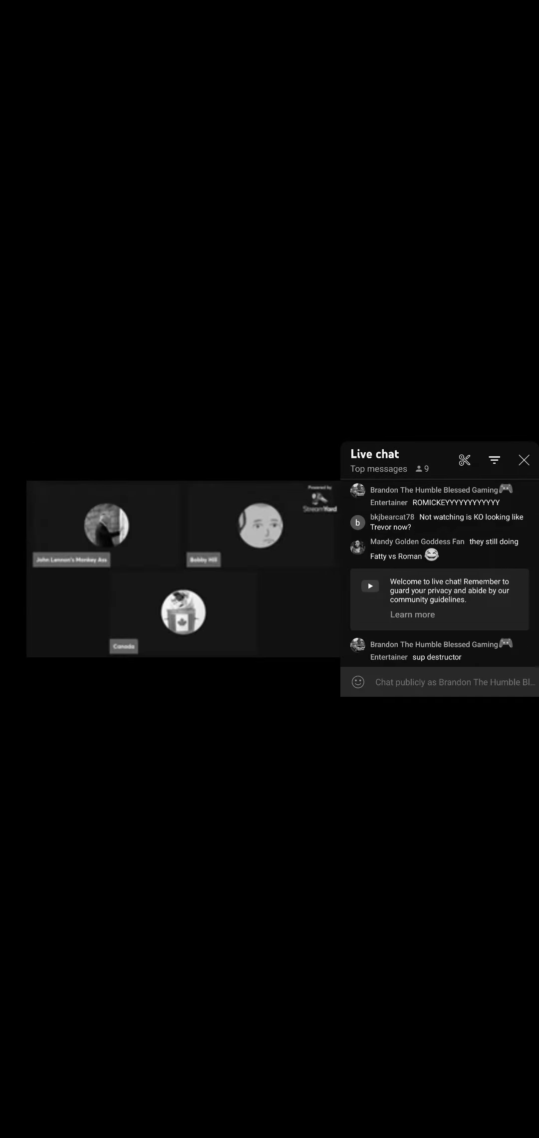
mouse_move(522, 460)
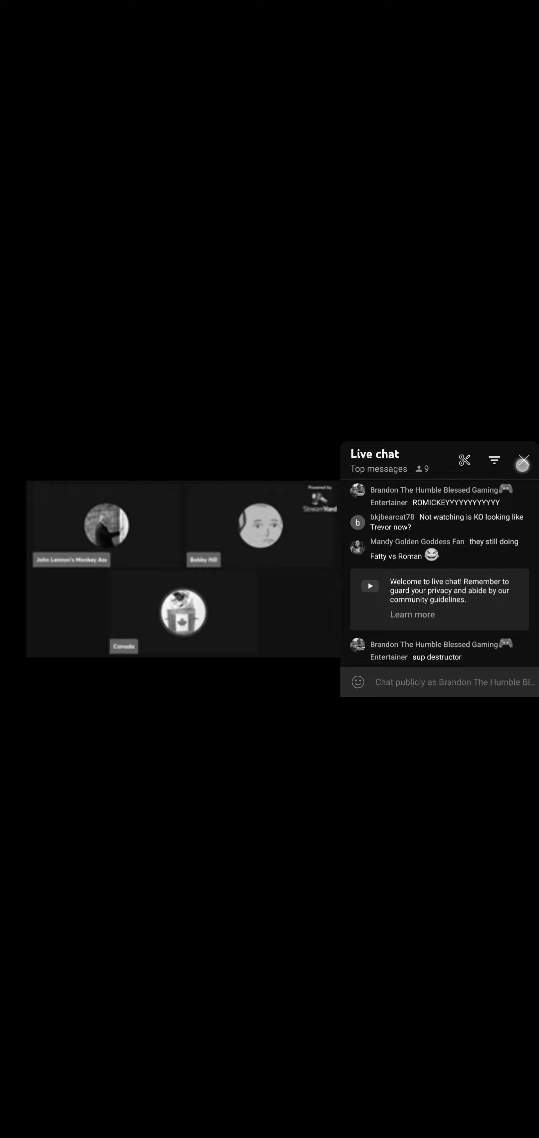
Close the Live chat panel so the three-person StreamYard call fills the screen
click(522, 461)
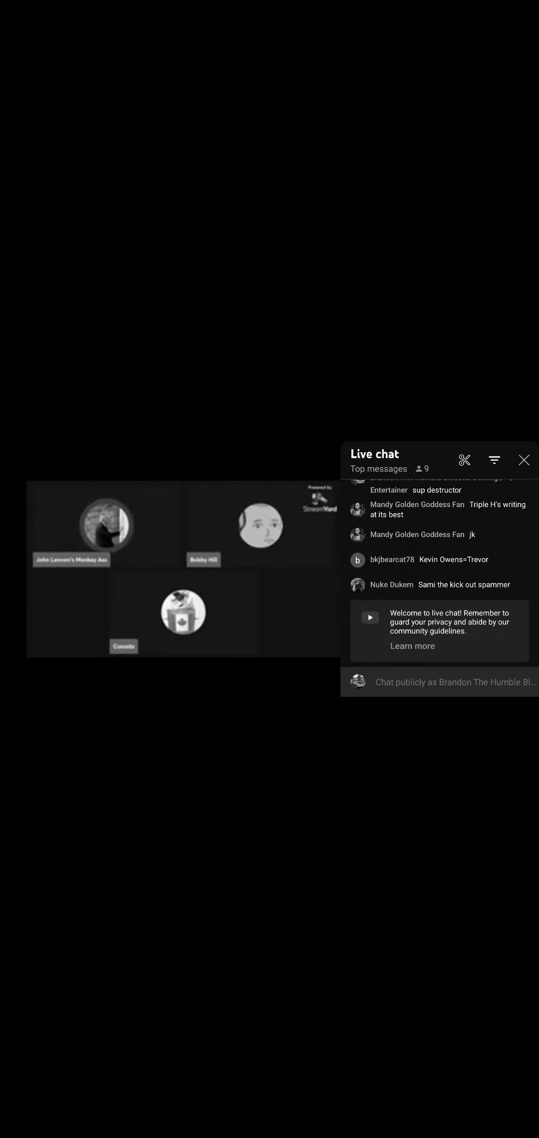
click(524, 459)
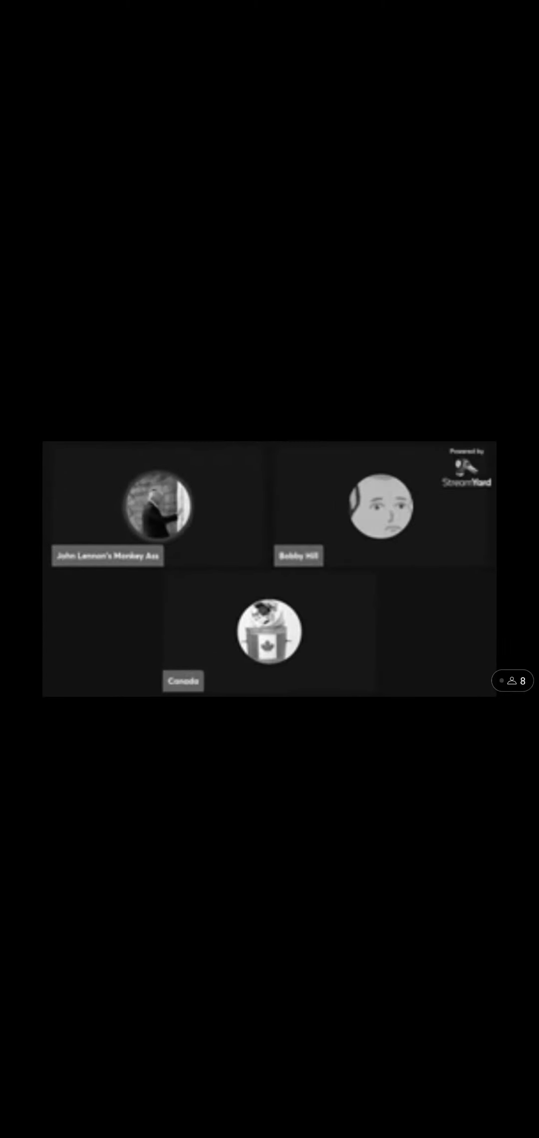